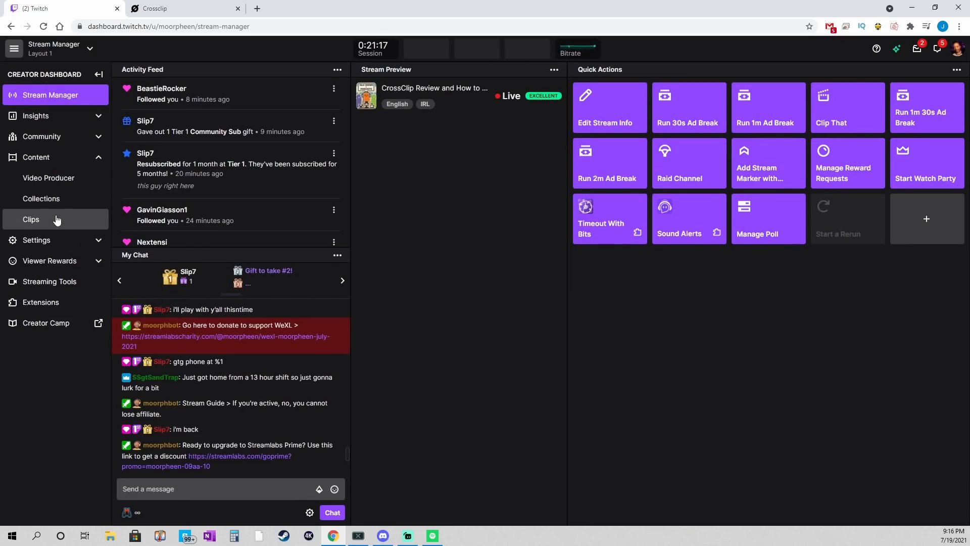
Copy the 'test' clip's share link from the Creator Dashboard clips and go to Crossclip
{"action": "left_click", "coordinate": [30, 219]}
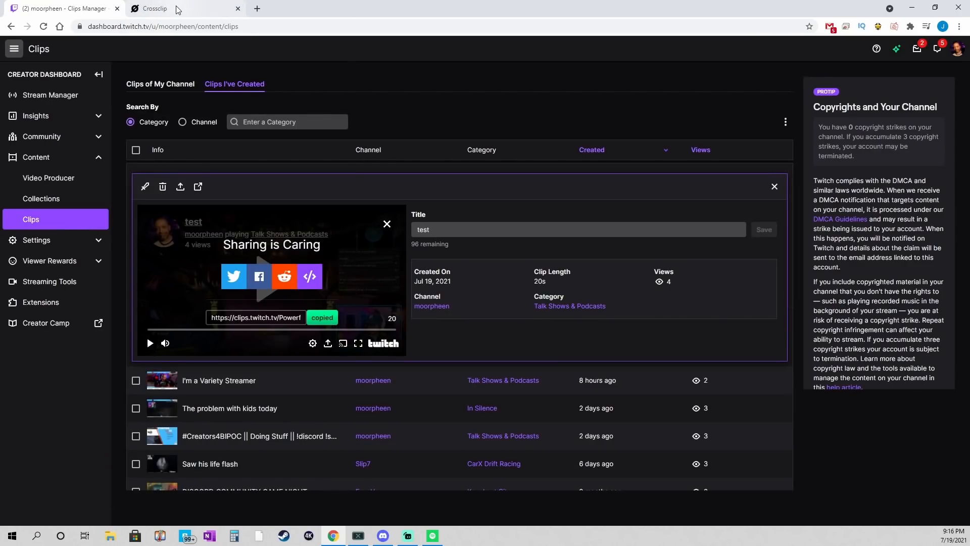
{"action": "left_click", "coordinate": [156, 8]}
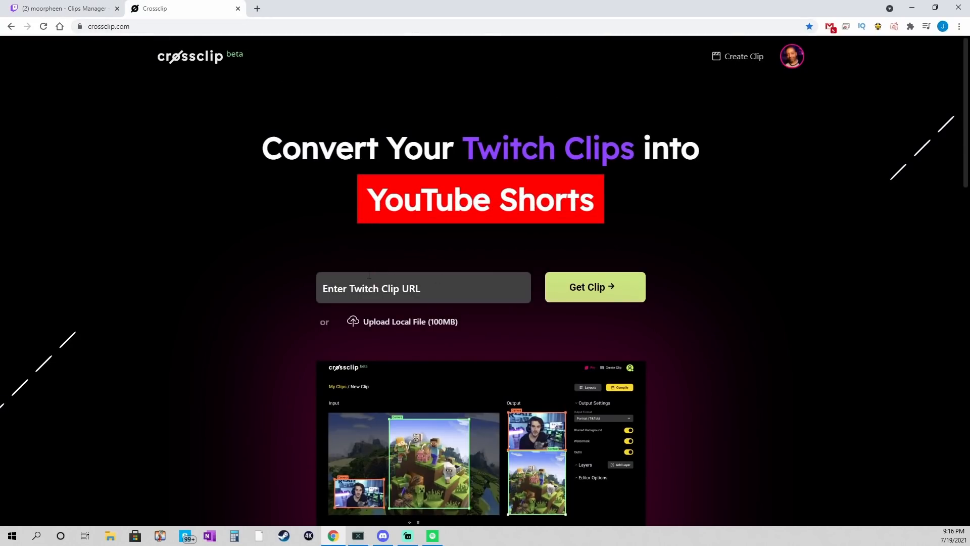
Paste the Twitch clip URL ending 'dLazGra8s' into Crossclip and fetch the clip
{"action": "type", "text": "dLazGra8s?tt_content=url&tt_medium=clips_api"}
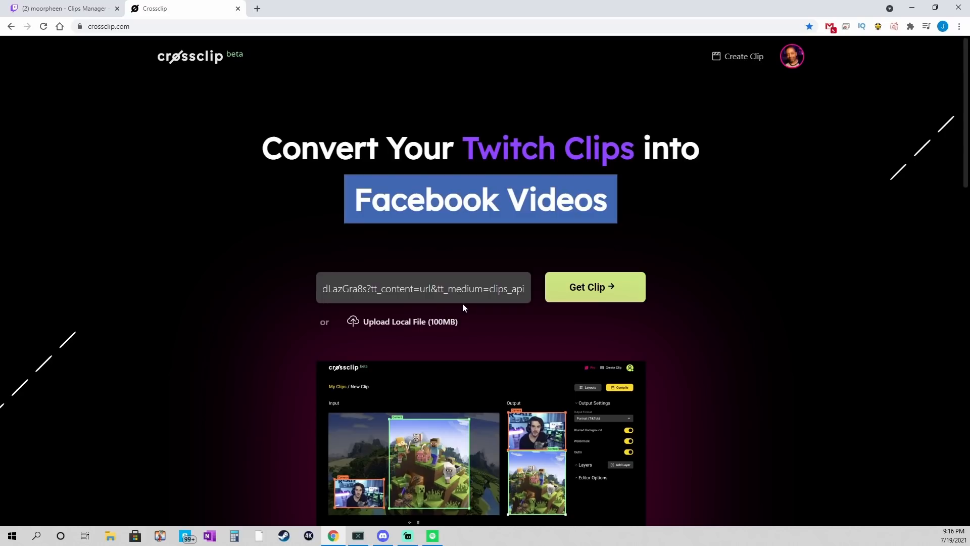
{"action": "left_click", "coordinate": [595, 287]}
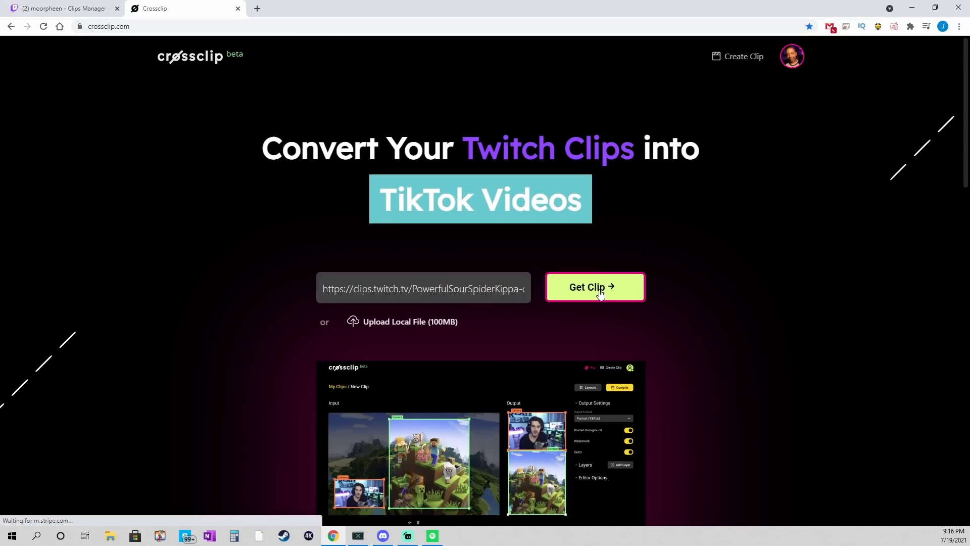
{"action": "left_click", "coordinate": [596, 287]}
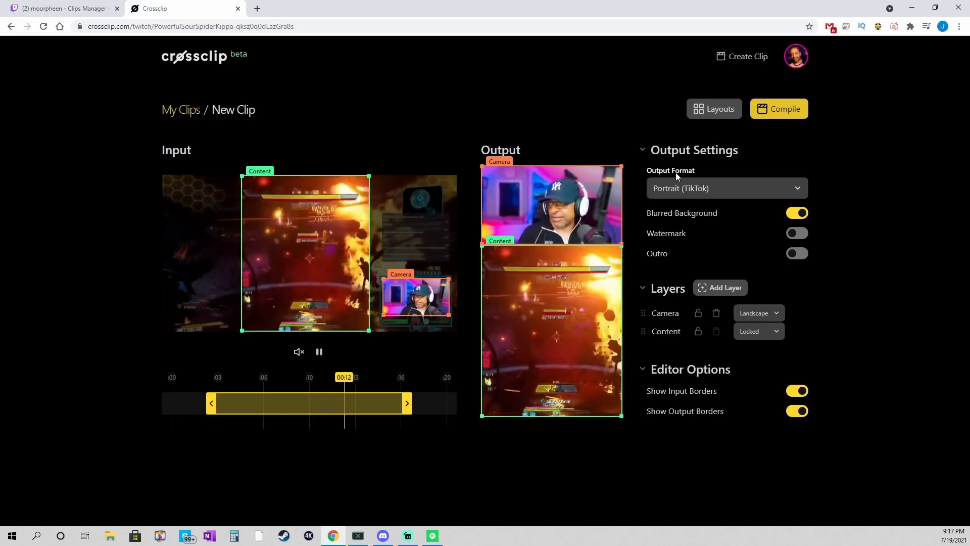
Turn off Show Output Borders once the portrait TikTok editor has loaded
{"action": "left_click", "coordinate": [797, 411]}
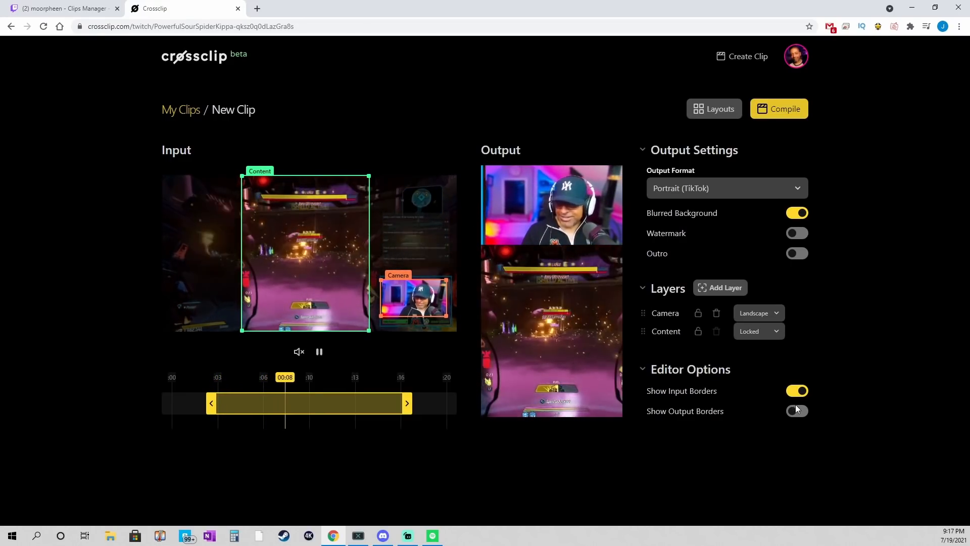
Show output borders, trim the range to the full 20-second clip, then hide borders
{"action": "left_click", "coordinate": [797, 410]}
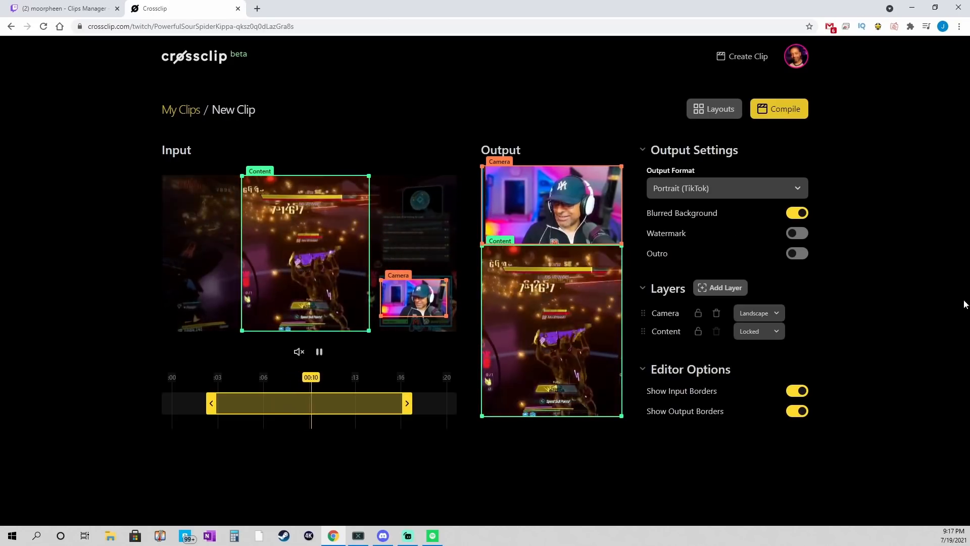
{"action": "left_click", "coordinate": [797, 411]}
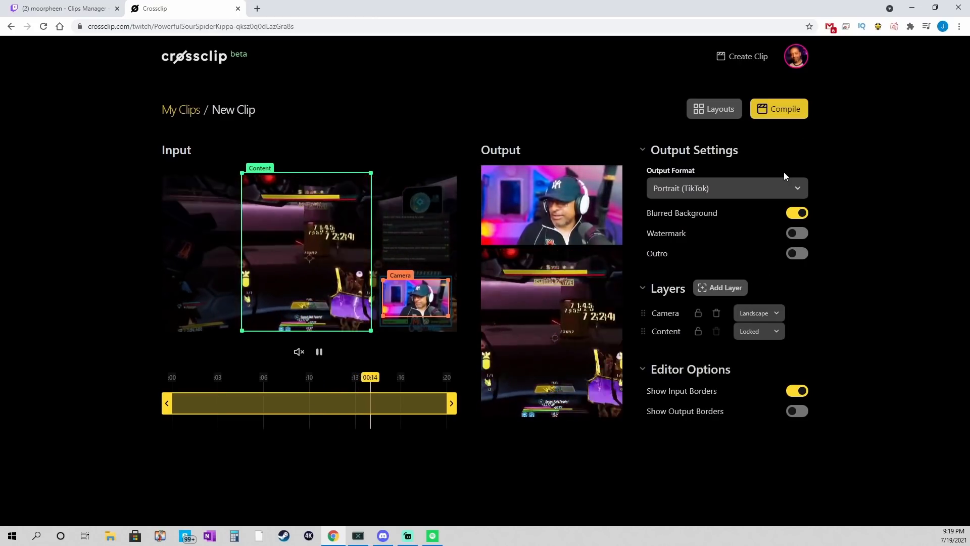
Preview the Square (Instagram) output format with output layer borders shown
{"action": "left_click", "coordinate": [727, 188]}
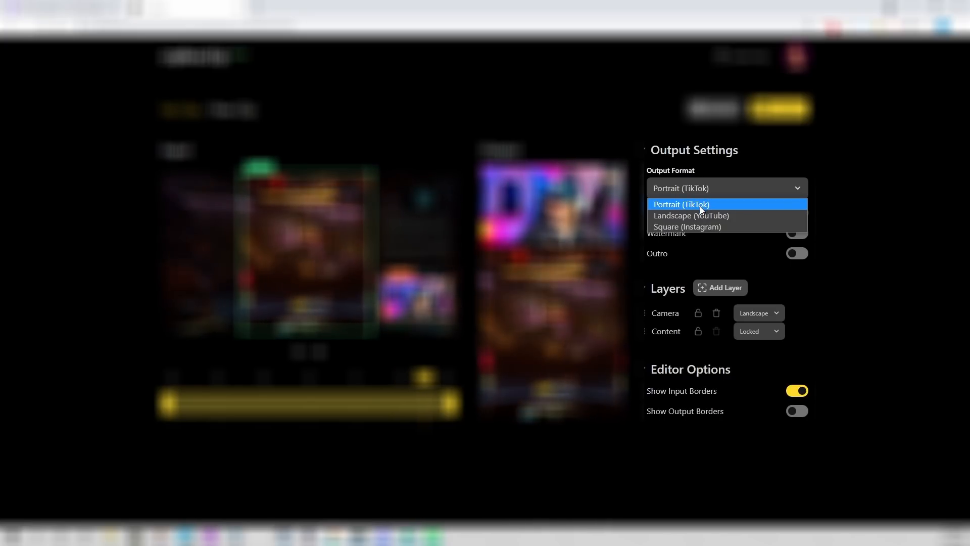
{"action": "left_click", "coordinate": [681, 204]}
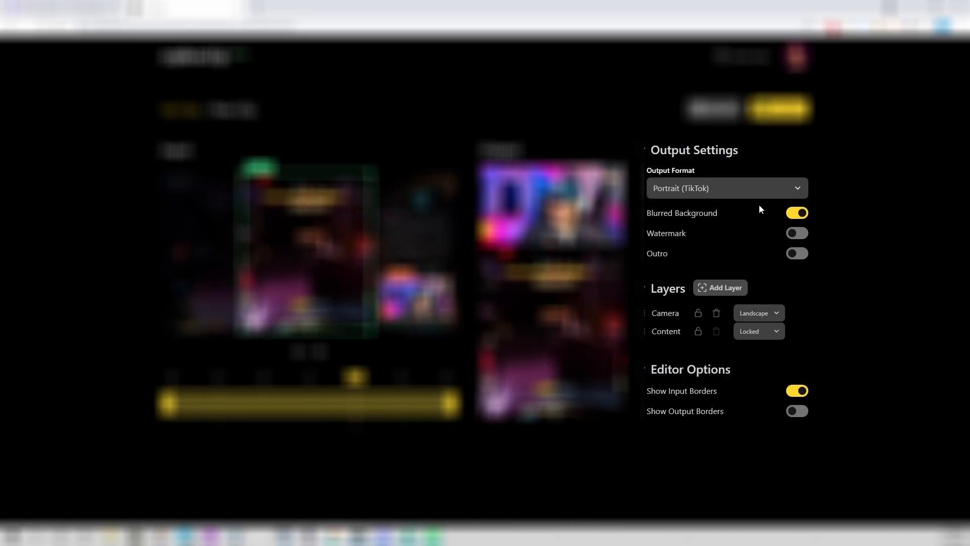
{"action": "left_click", "coordinate": [727, 188]}
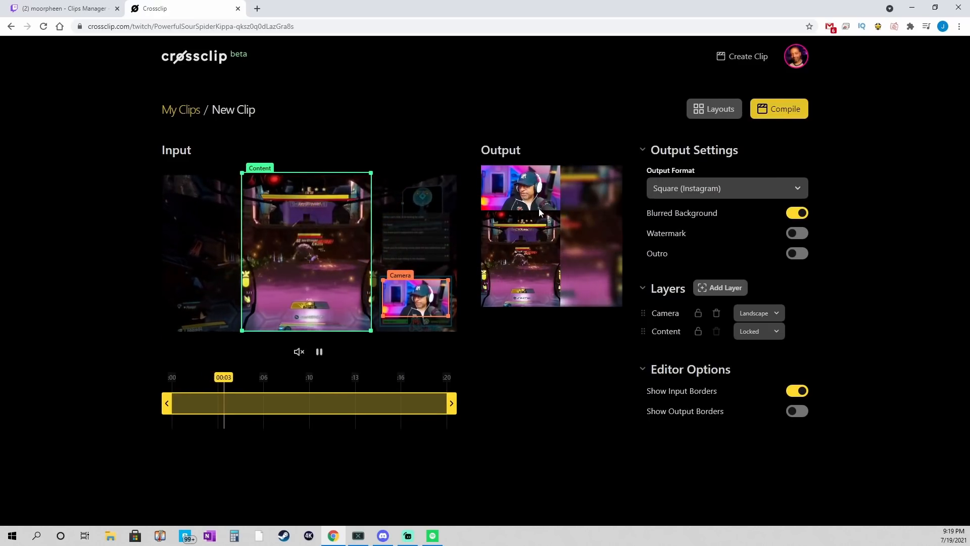
{"action": "left_click", "coordinate": [797, 411]}
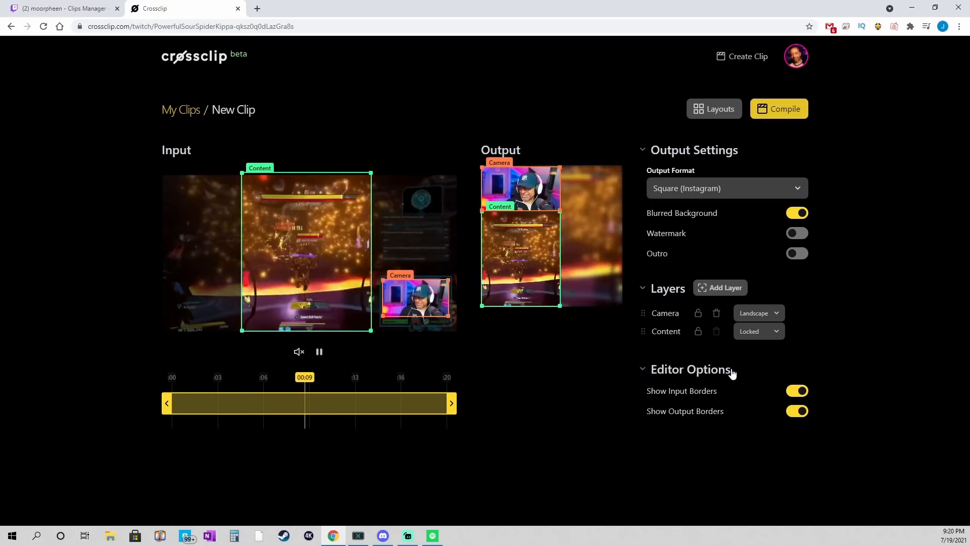
Return to Portrait (TikTok) with output borders visible and blurred background off
{"action": "left_click", "coordinate": [727, 188]}
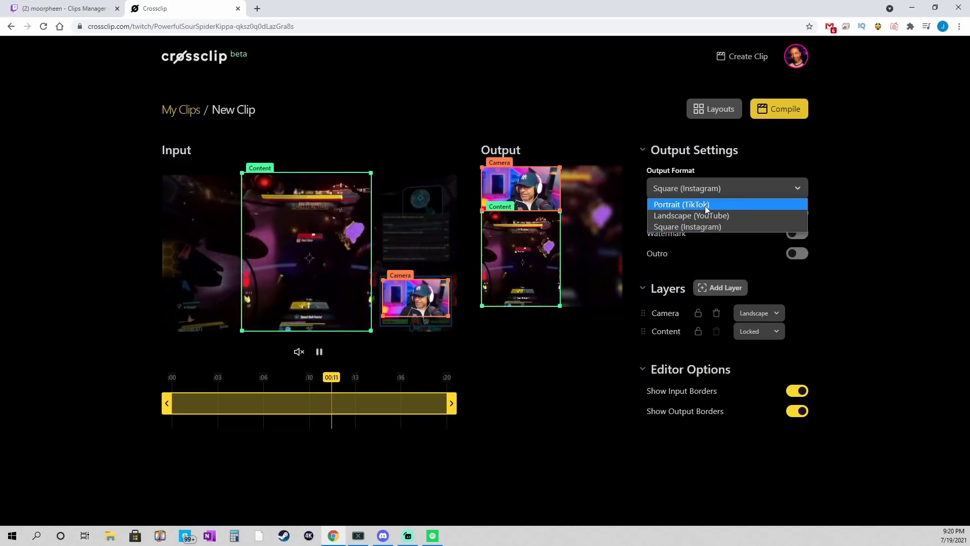
{"action": "left_click", "coordinate": [682, 205]}
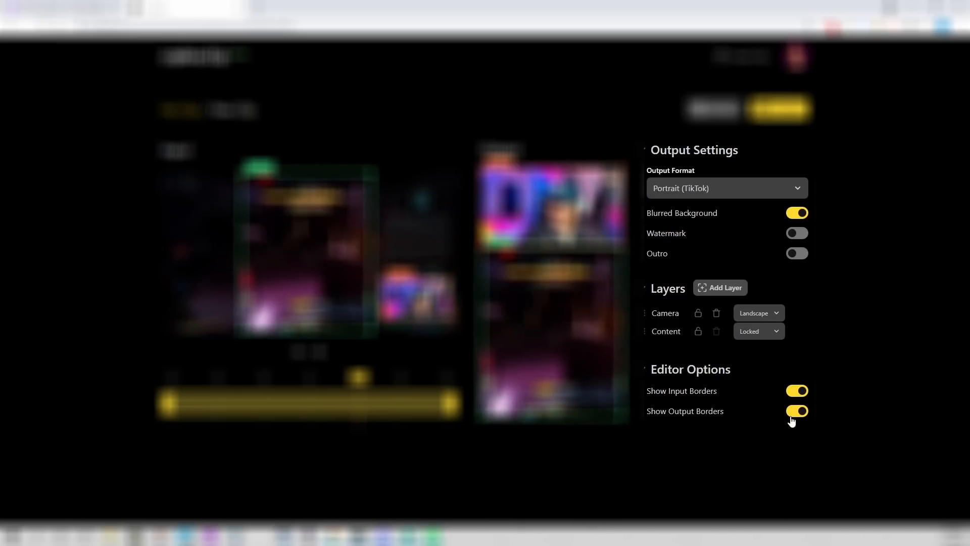
{"action": "left_click", "coordinate": [797, 410]}
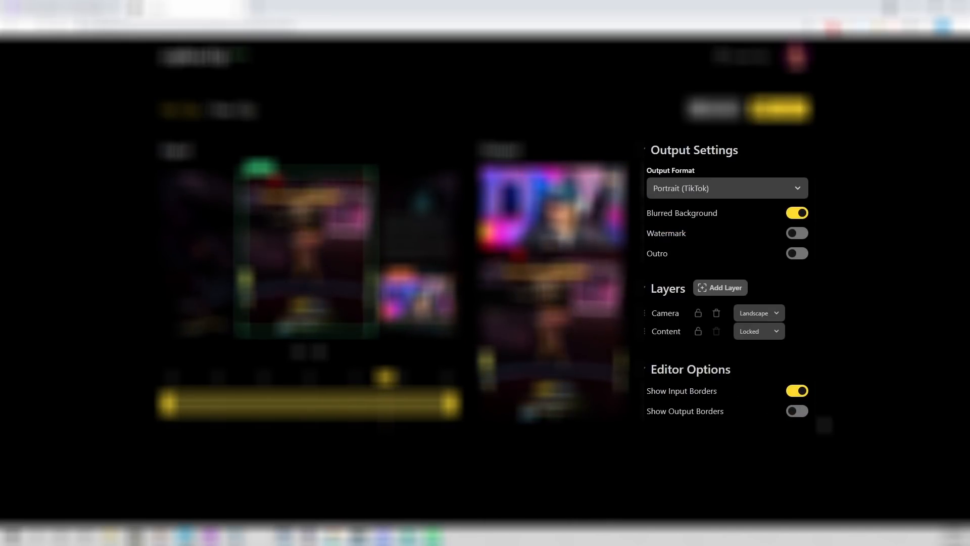
{"action": "left_click", "coordinate": [797, 411]}
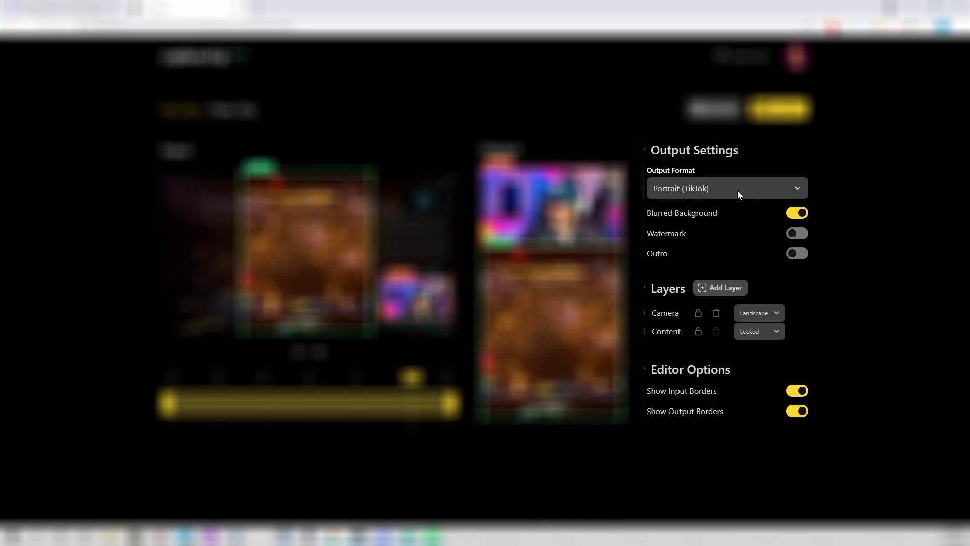
{"action": "left_click", "coordinate": [797, 213]}
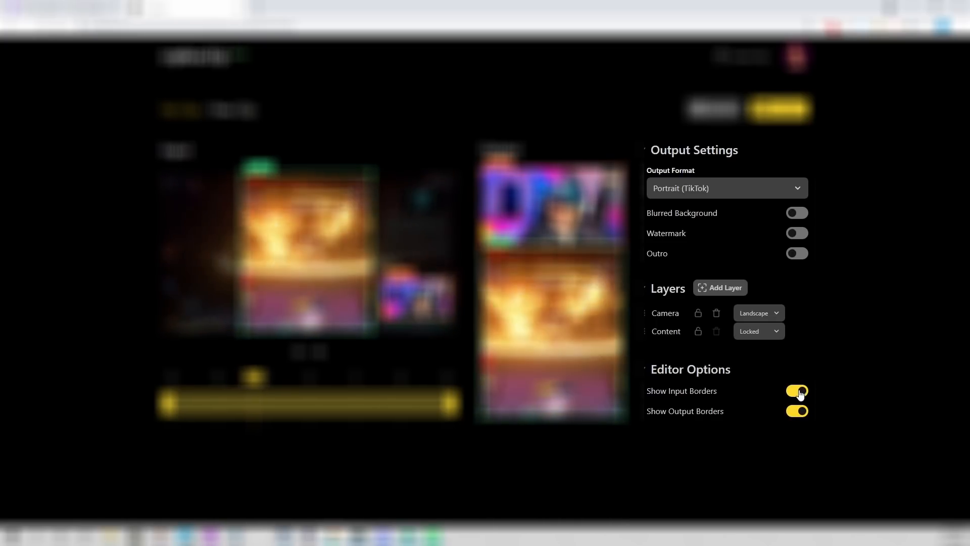
Toggle input layer borders off and back on, then bring up the compile settings
{"action": "left_click", "coordinate": [797, 390]}
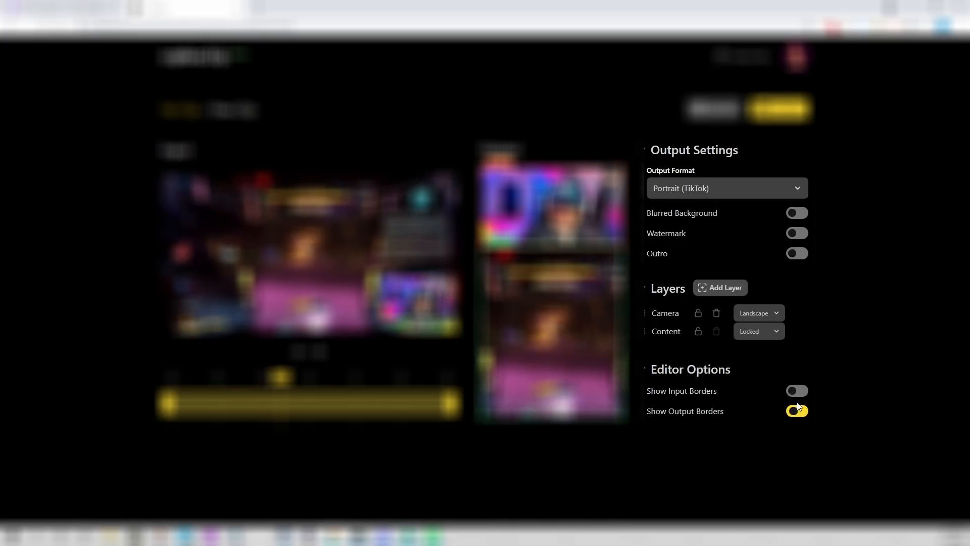
{"action": "left_click", "coordinate": [796, 391]}
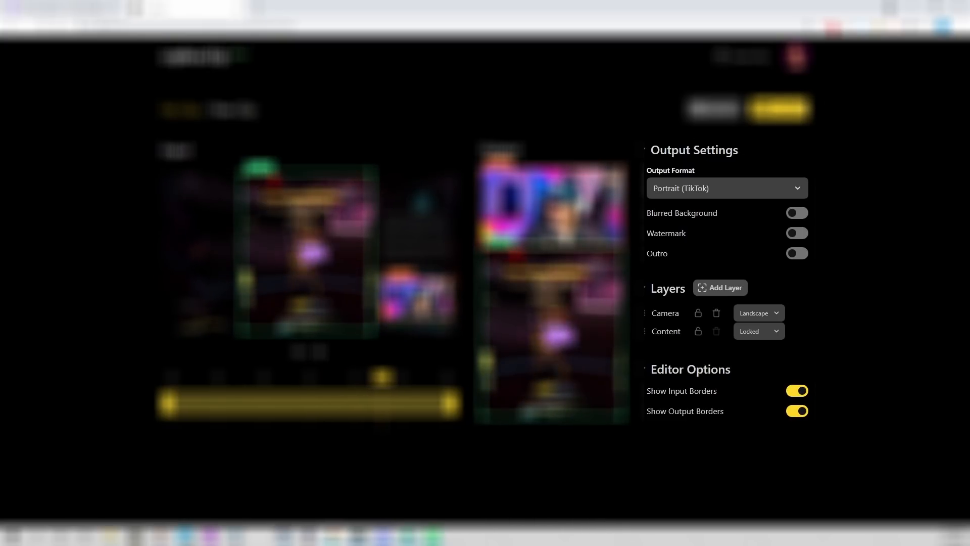
{"action": "left_click", "coordinate": [778, 108]}
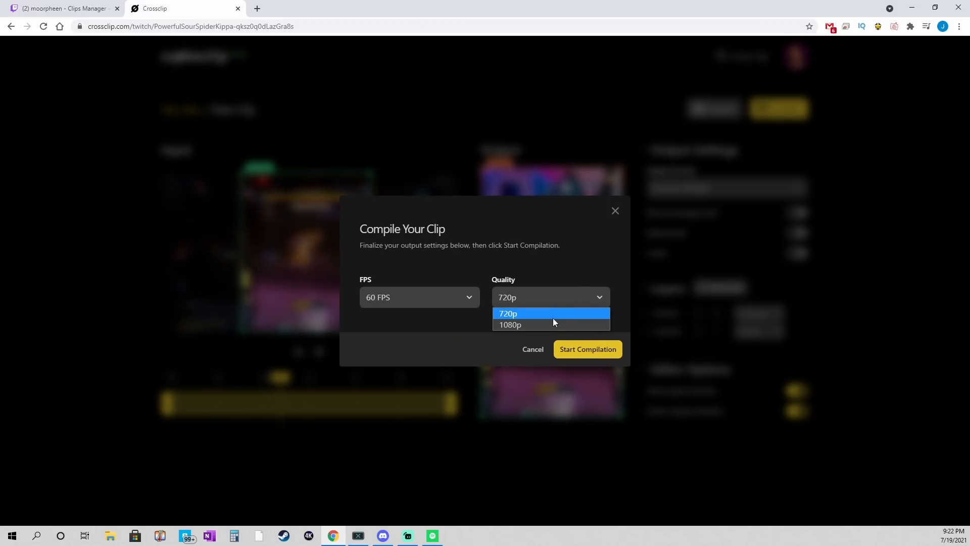
Choose 1080p quality and start compiling the clip
{"action": "left_click", "coordinate": [509, 324]}
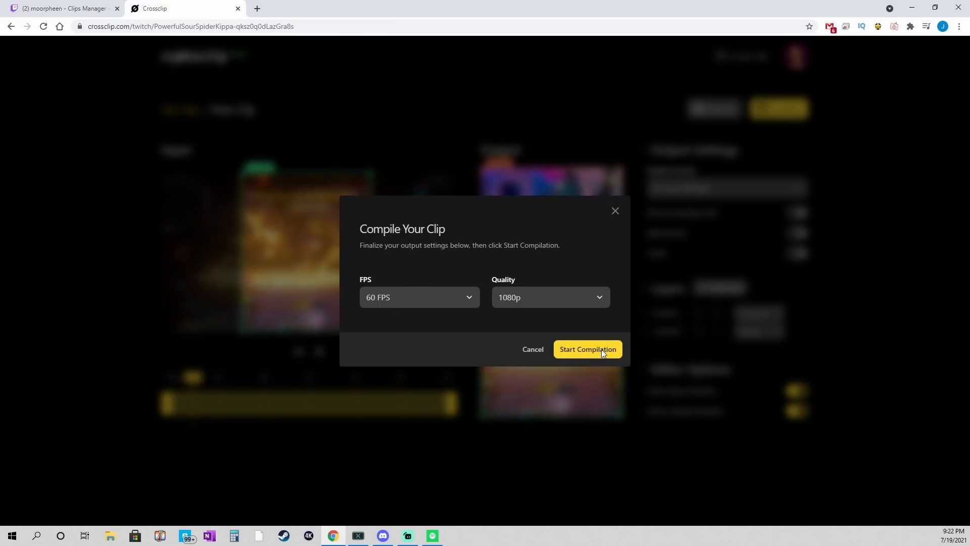
{"action": "left_click", "coordinate": [587, 349]}
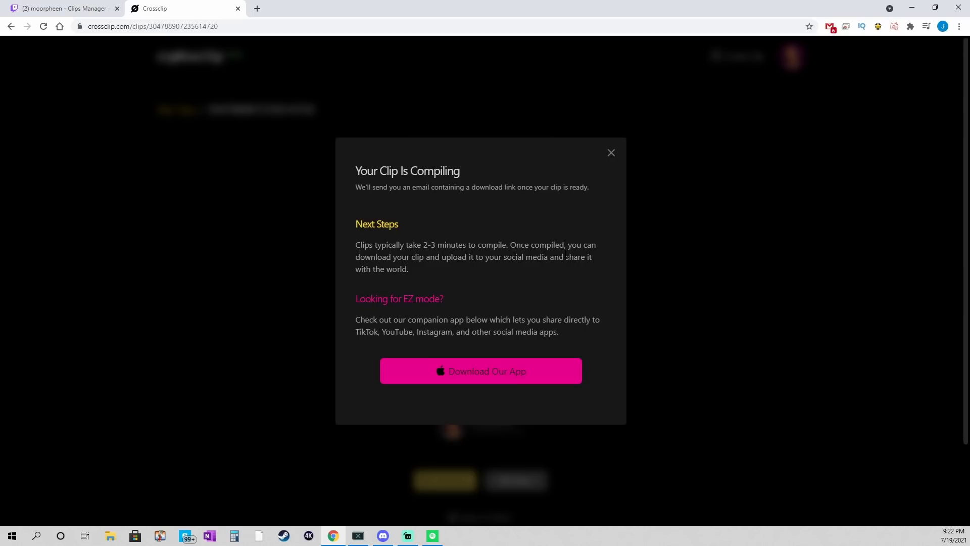
{"action": "mouse_move", "coordinate": [611, 153]}
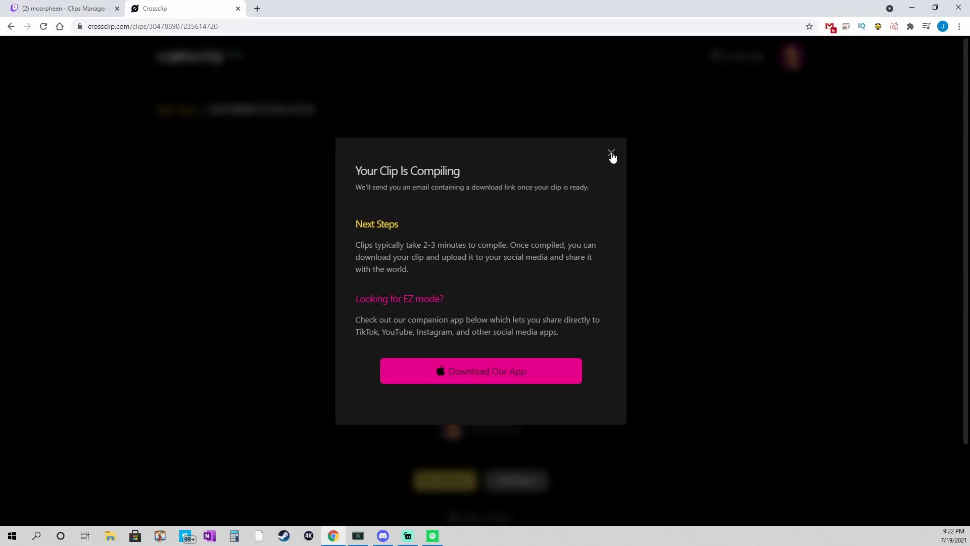
{"action": "mouse_move", "coordinate": [460, 459]}
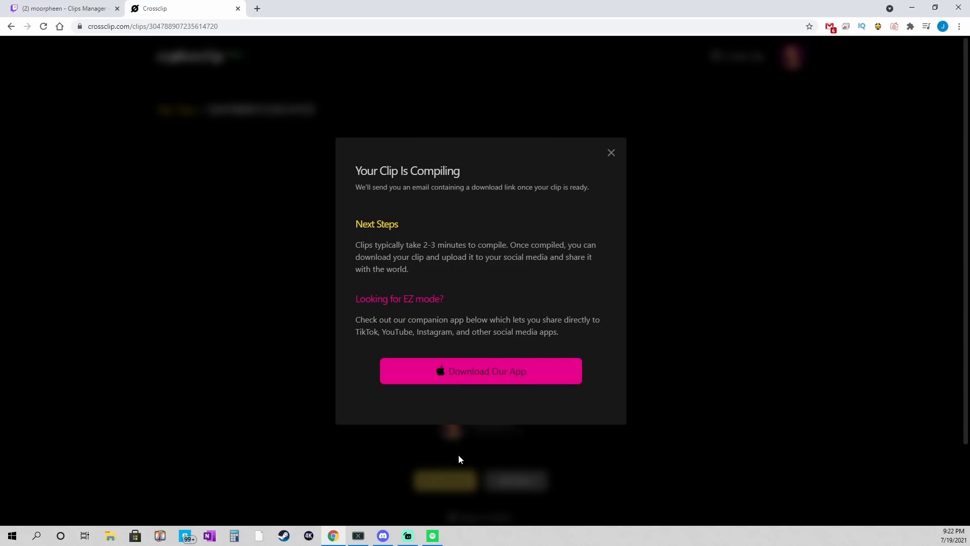
{"action": "mouse_move", "coordinate": [540, 431]}
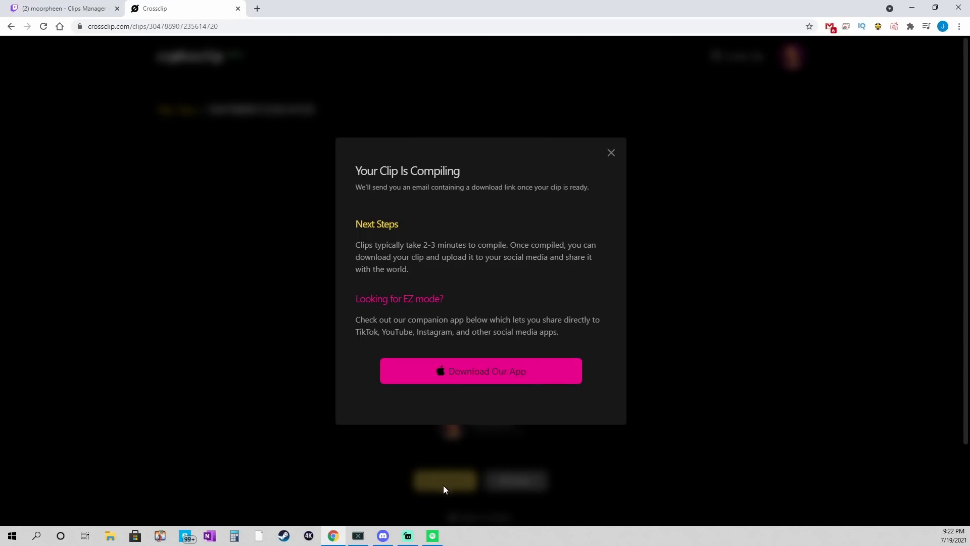
{"action": "mouse_move", "coordinate": [430, 471]}
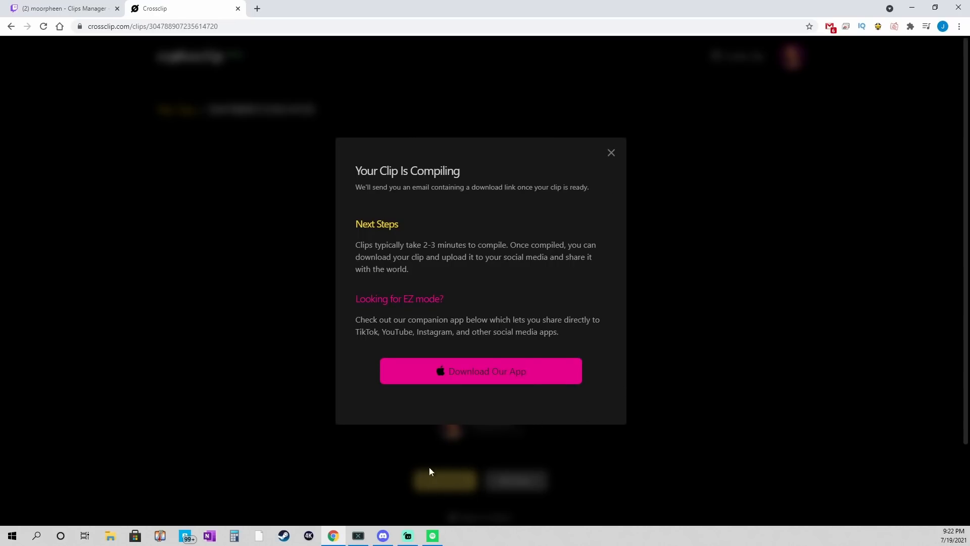
{"action": "mouse_move", "coordinate": [446, 483]}
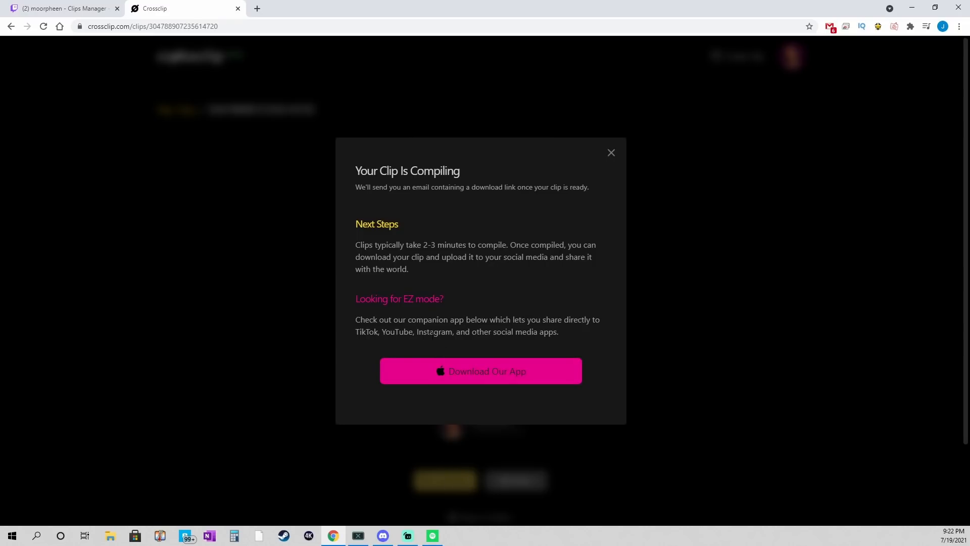
{"action": "double_click", "coordinate": [398, 299]}
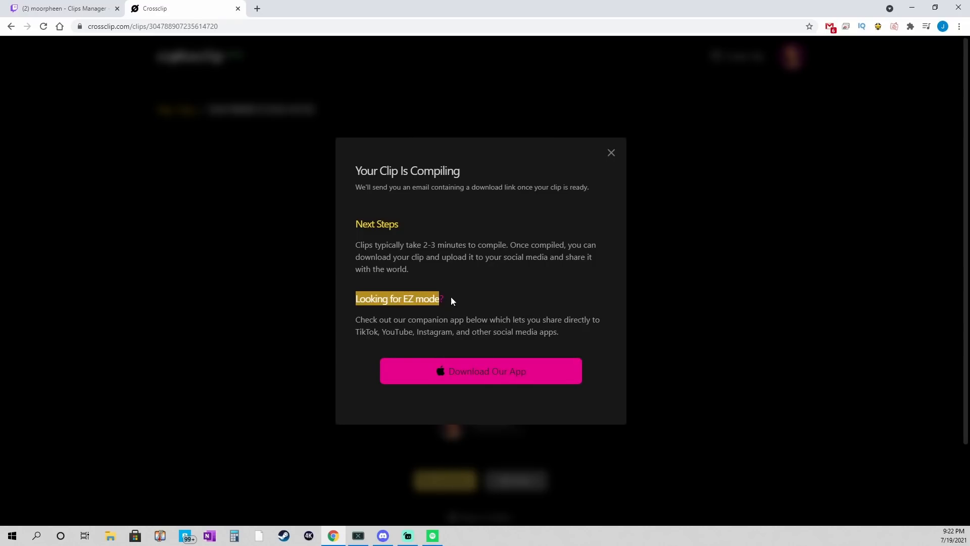
{"action": "mouse_move", "coordinate": [567, 331]}
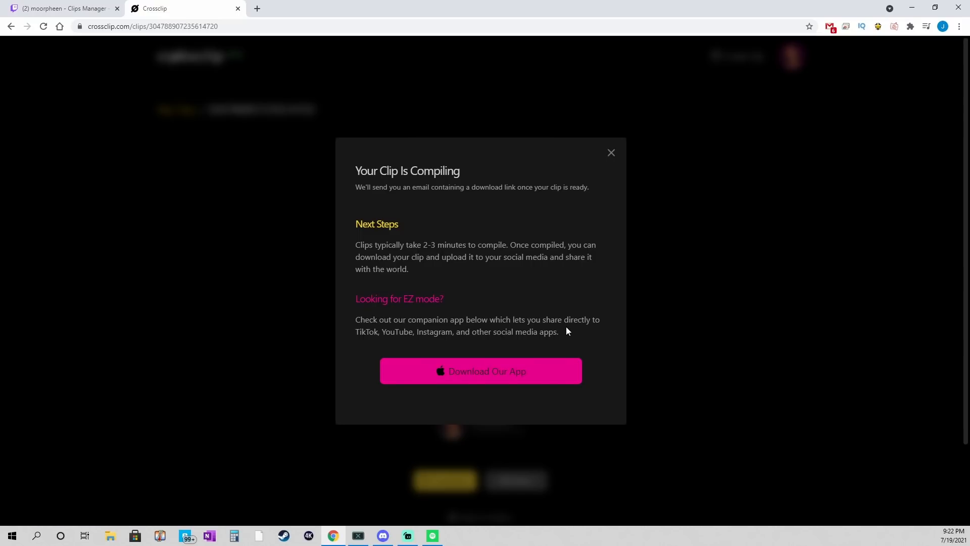
{"action": "mouse_move", "coordinate": [491, 374]}
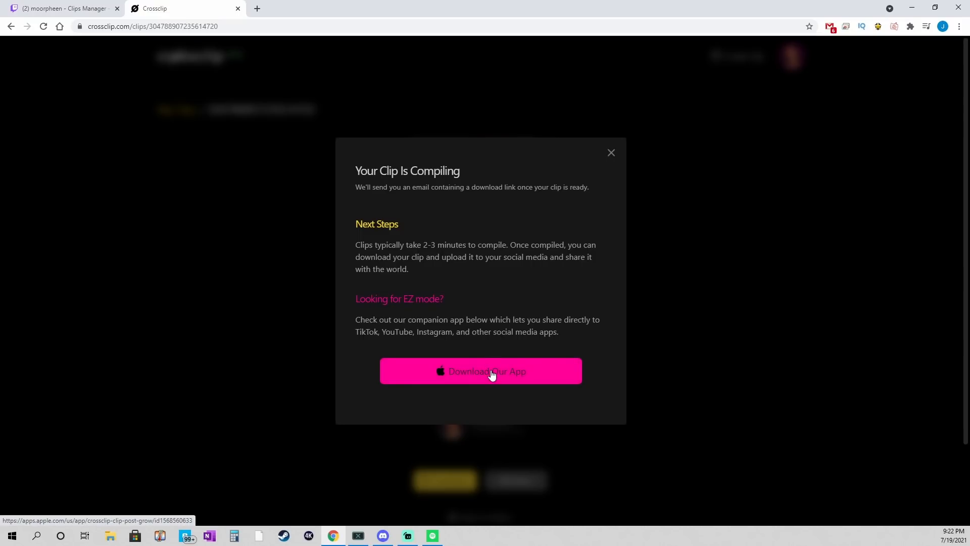
{"action": "mouse_move", "coordinate": [598, 336]}
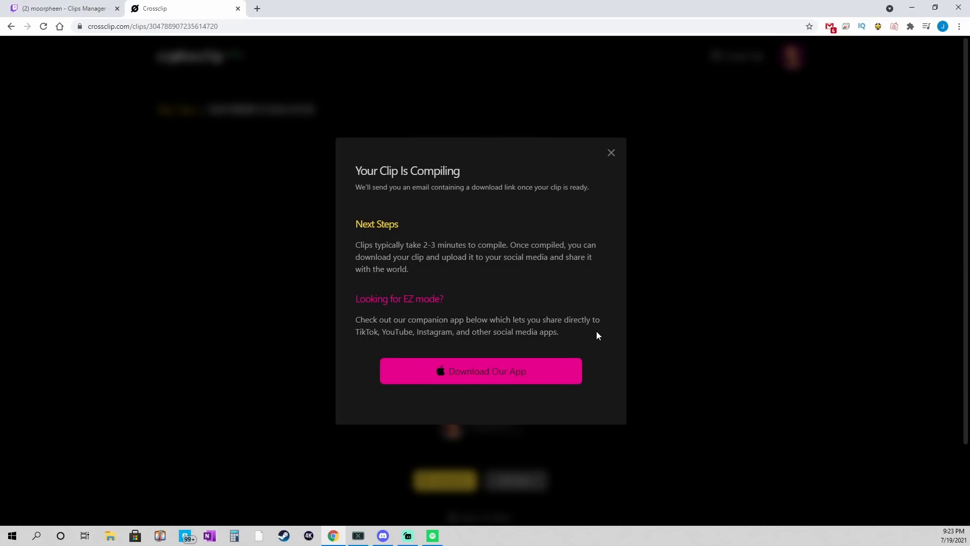
{"action": "mouse_move", "coordinate": [510, 402]}
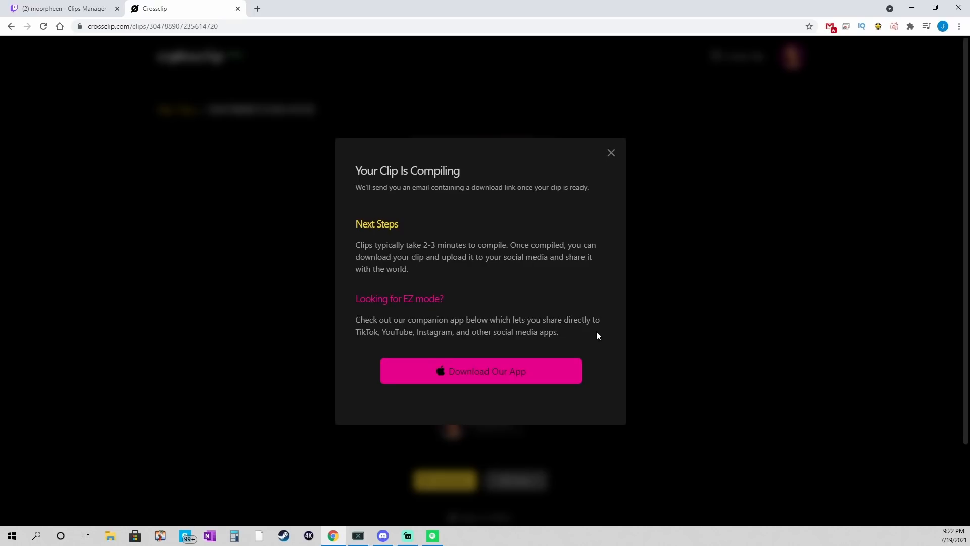
{"action": "mouse_move", "coordinate": [510, 402]}
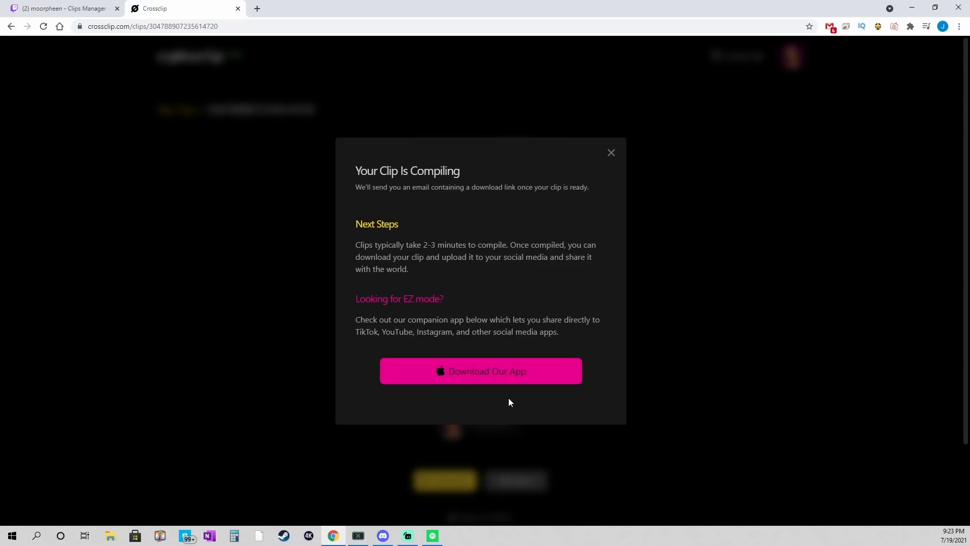
{"action": "mouse_move", "coordinate": [611, 153]}
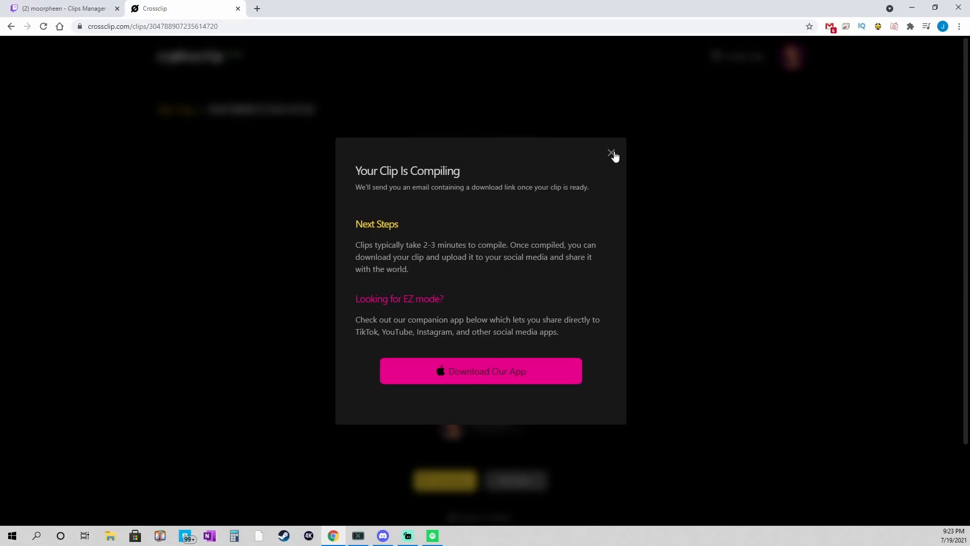
Dismiss the compiling notice and open Share on the new clip page
{"action": "left_click", "coordinate": [611, 153]}
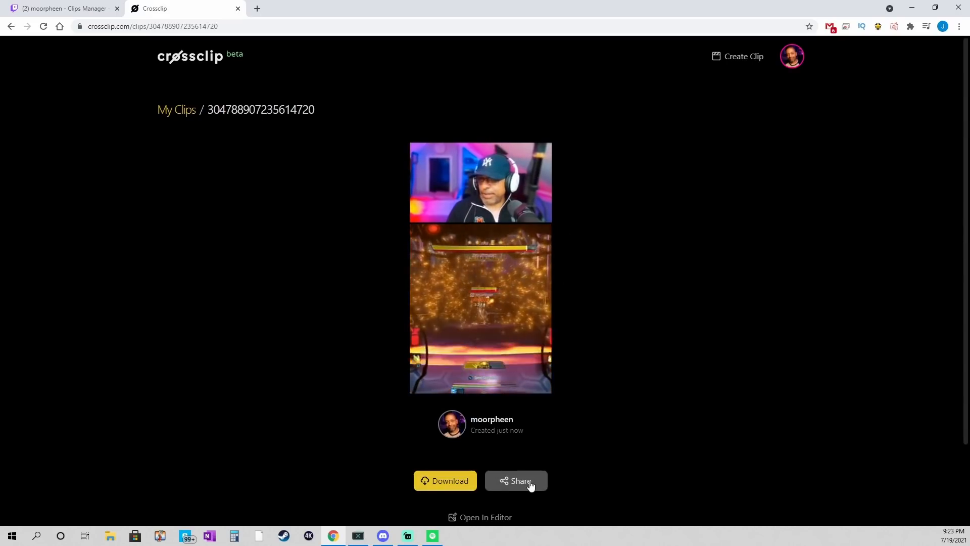
{"action": "left_click", "coordinate": [521, 480]}
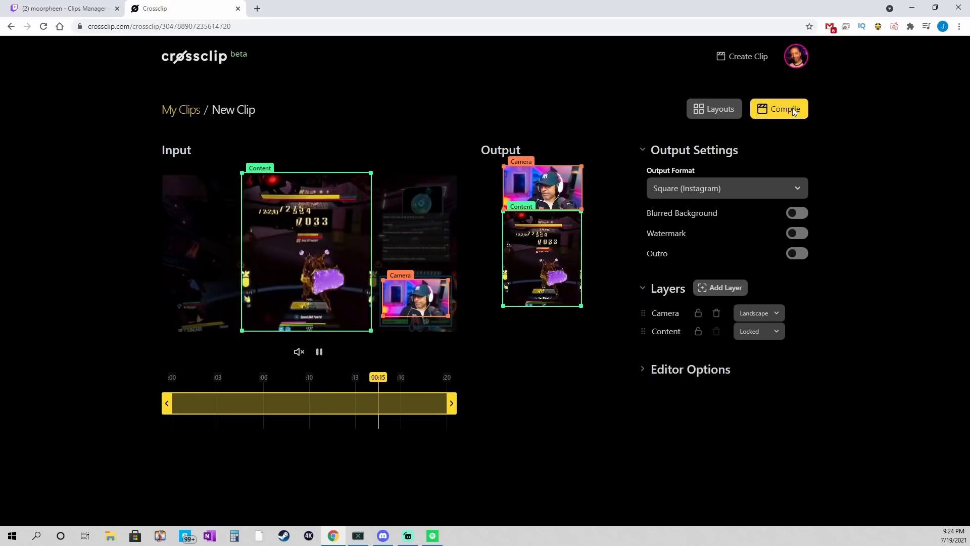
Compile the square Instagram version at 60 FPS and 1080p
{"action": "left_click", "coordinate": [779, 108]}
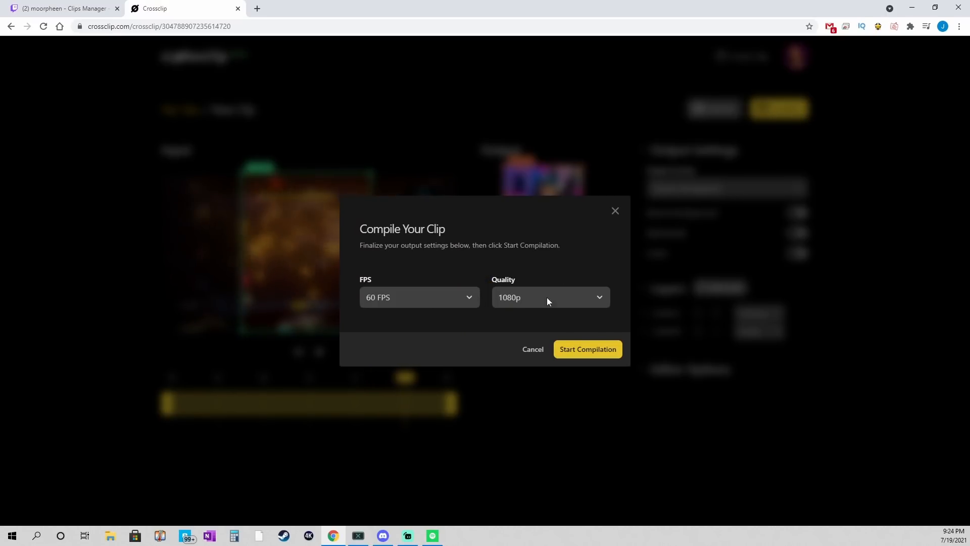
{"action": "left_click", "coordinate": [588, 349]}
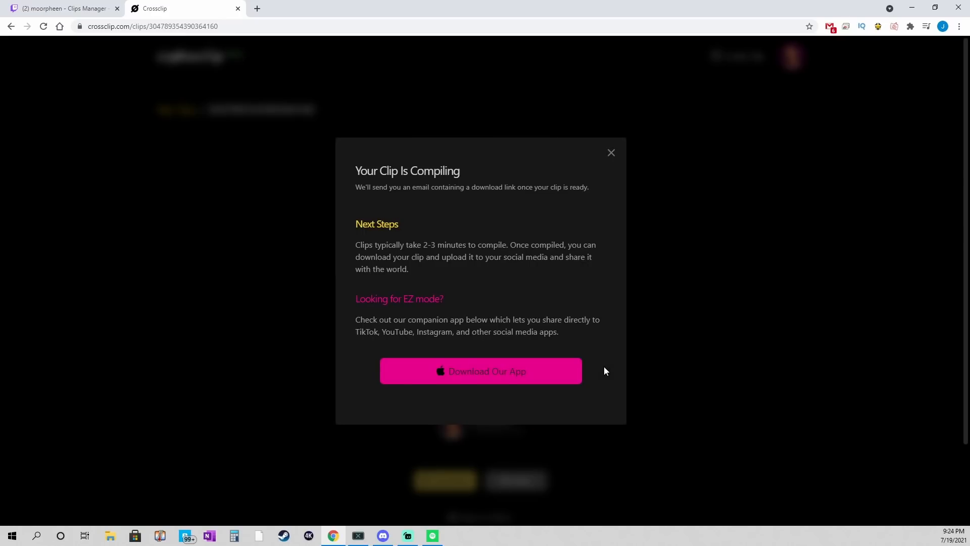
{"action": "mouse_move", "coordinate": [568, 338]}
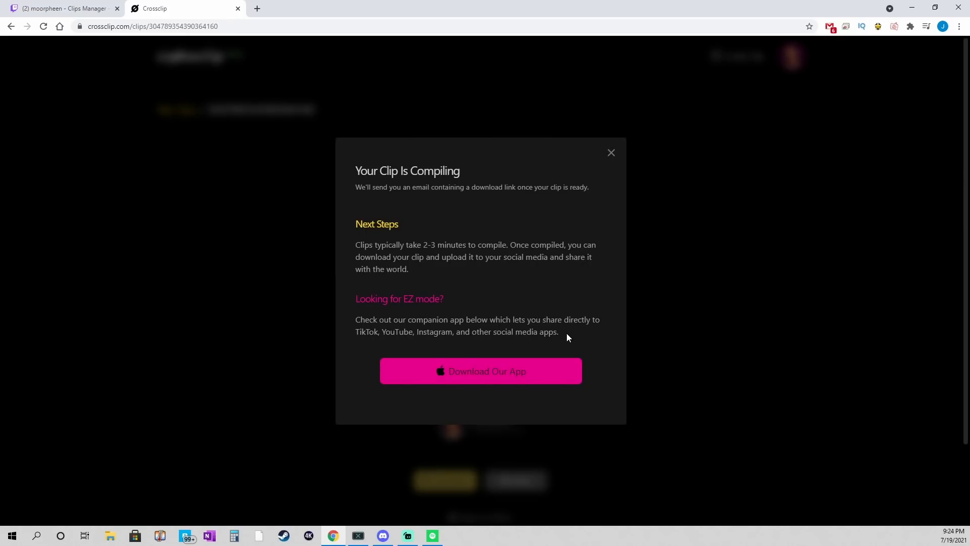
{"action": "mouse_move", "coordinate": [611, 152]}
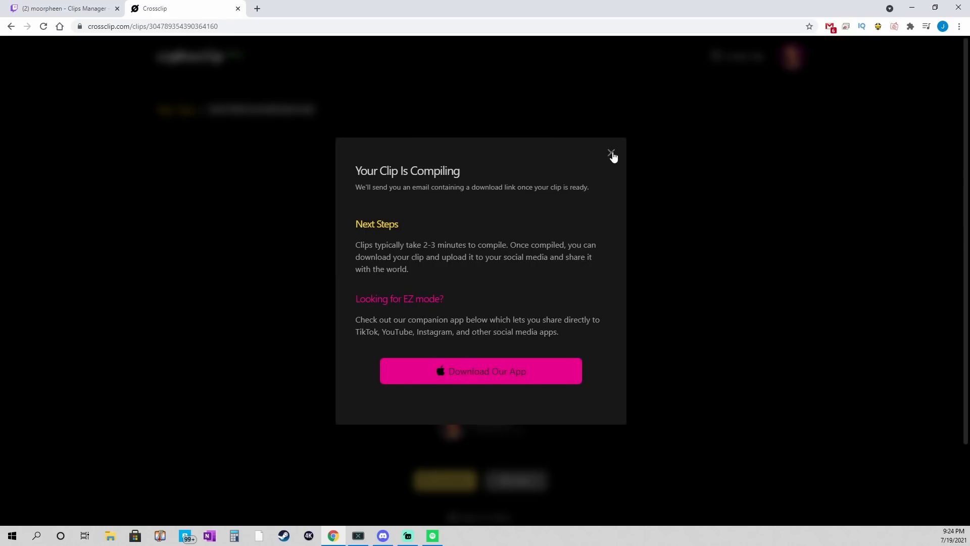
Close the compiling notice, play the new clip preview, and return to My Clips
{"action": "left_click", "coordinate": [611, 153]}
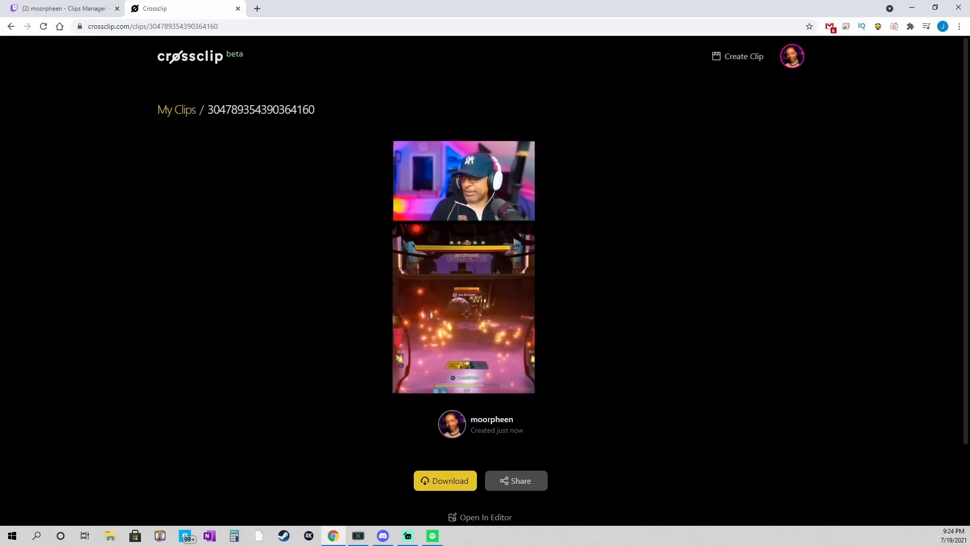
{"action": "left_click", "coordinate": [462, 299]}
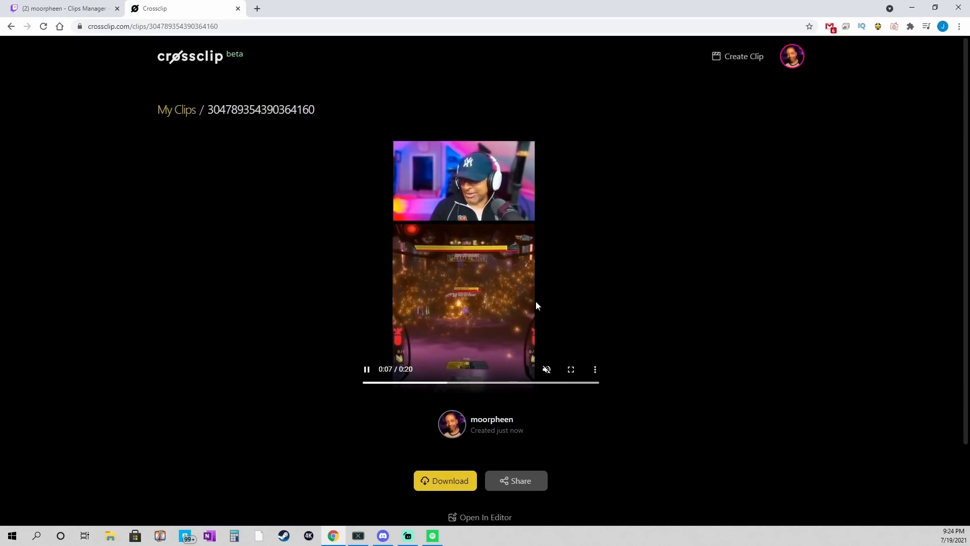
{"action": "left_click", "coordinate": [176, 110]}
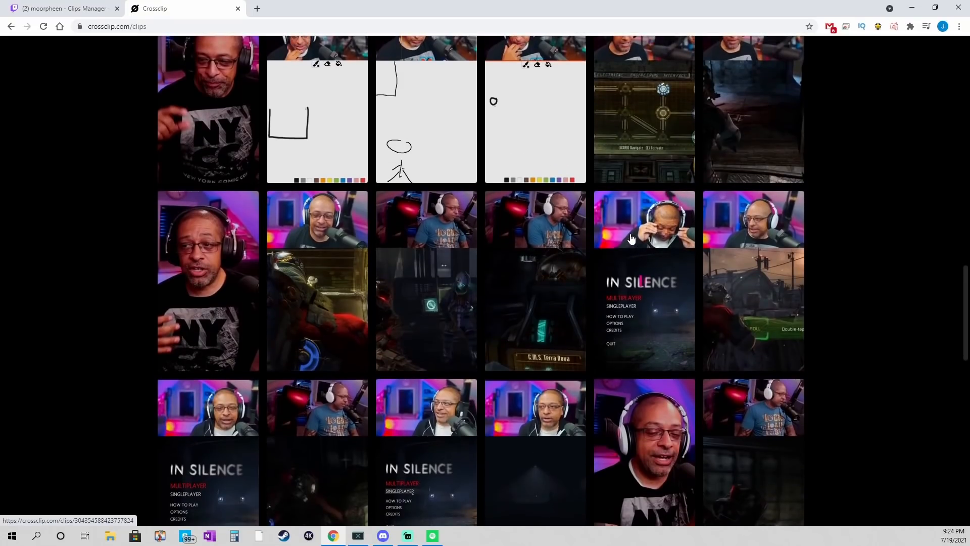
Reopen the seven-hour-old portrait TikTok clip of the speaker in the editor
{"action": "scroll", "scroll_direction": "down", "scroll_amount": 3}
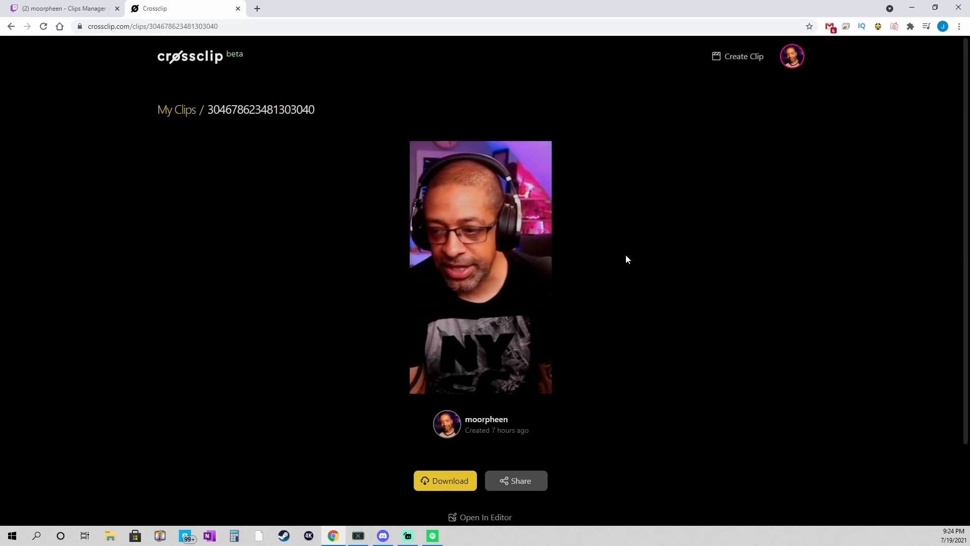
{"action": "scroll", "scroll_direction": "down", "scroll_amount": 3}
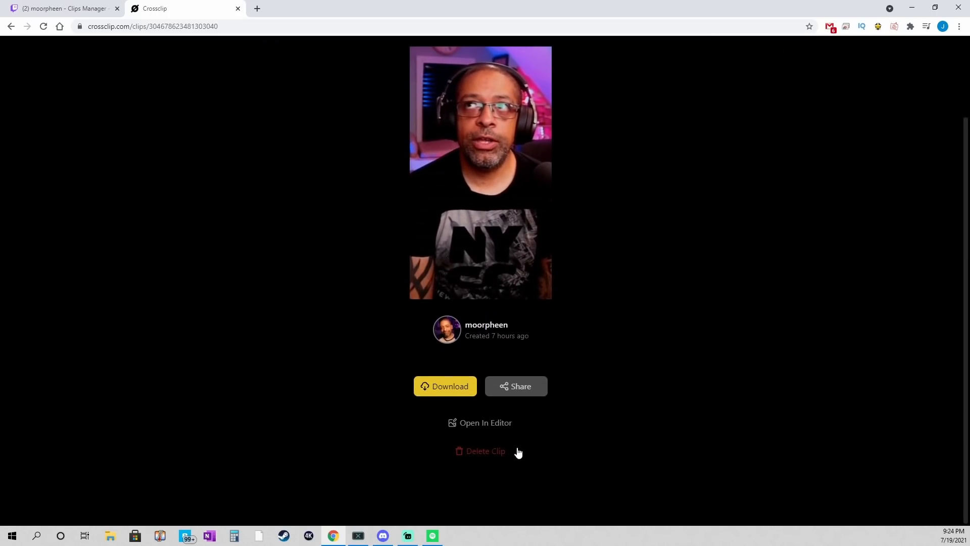
{"action": "left_click", "coordinate": [485, 423]}
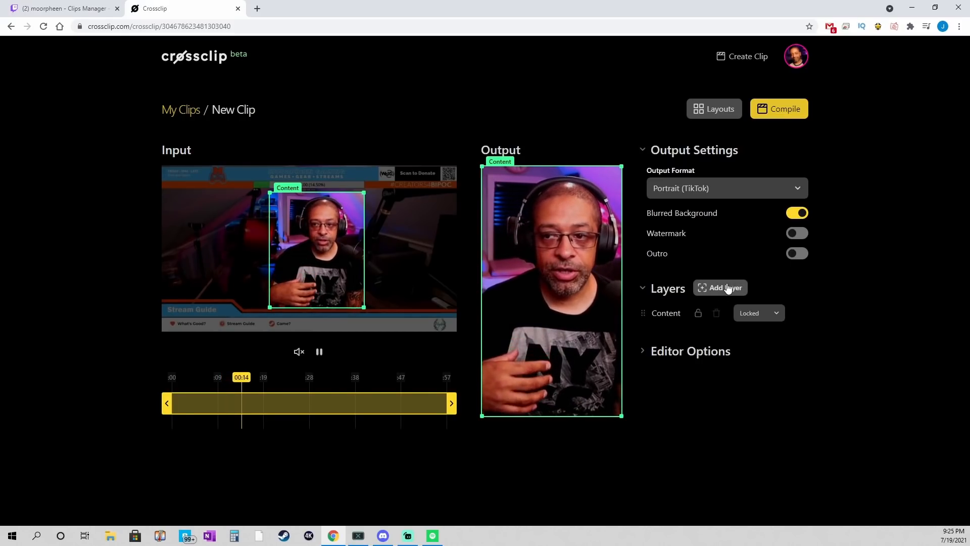
Add a new layer to the portrait layout and adjust Layer 0's dropdown
{"action": "left_click", "coordinate": [720, 288]}
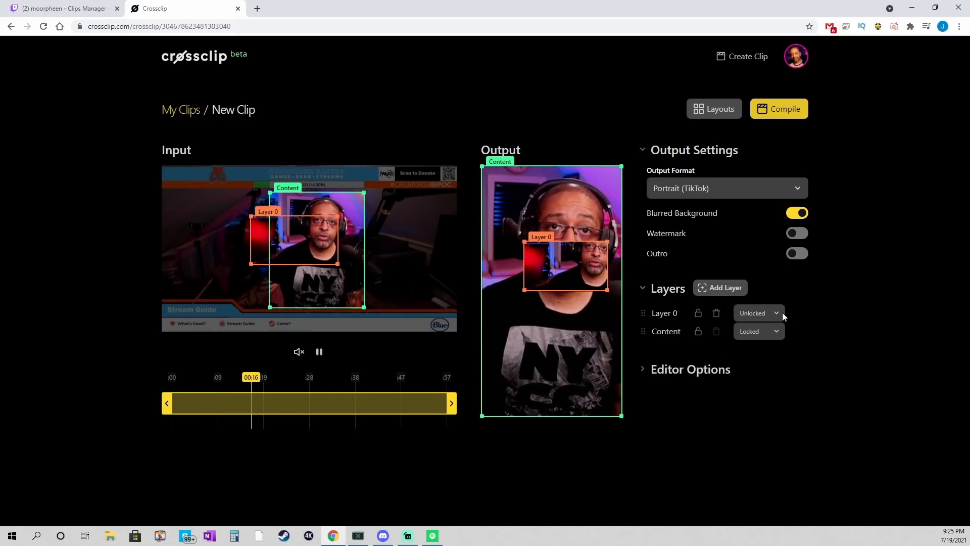
{"action": "left_click", "coordinate": [758, 313]}
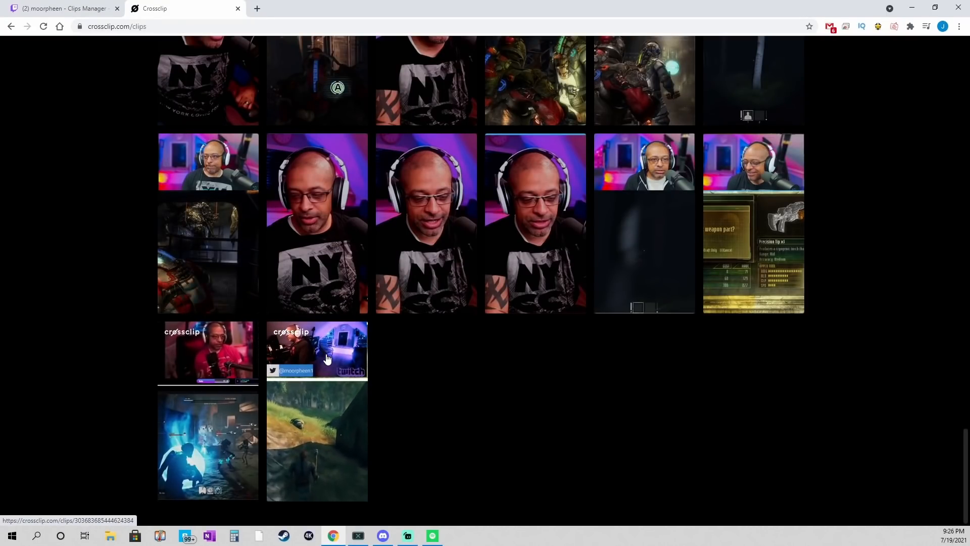
Open one of the older watermarked clips at the bottom of My Clips
{"action": "left_click", "coordinate": [317, 350]}
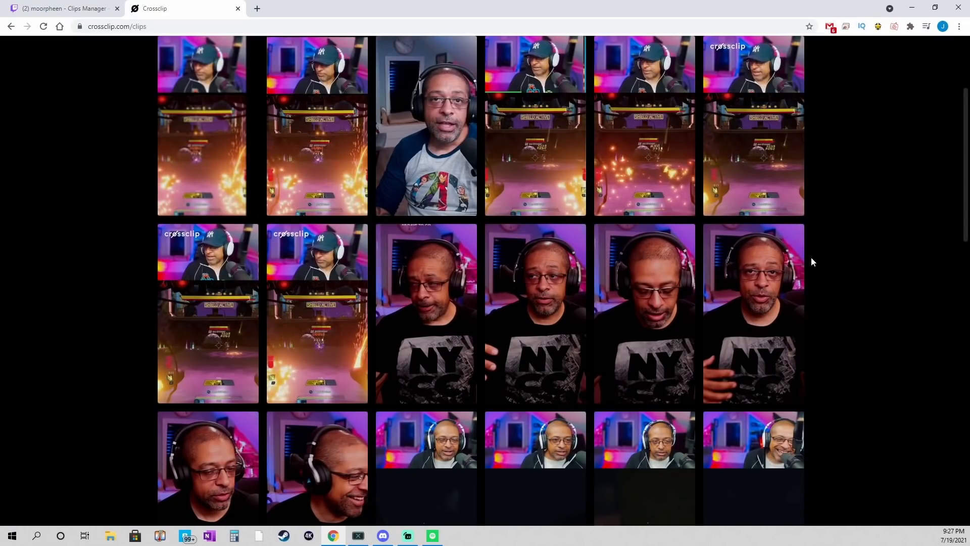
{"action": "scroll", "scroll_direction": "down", "scroll_amount": 3}
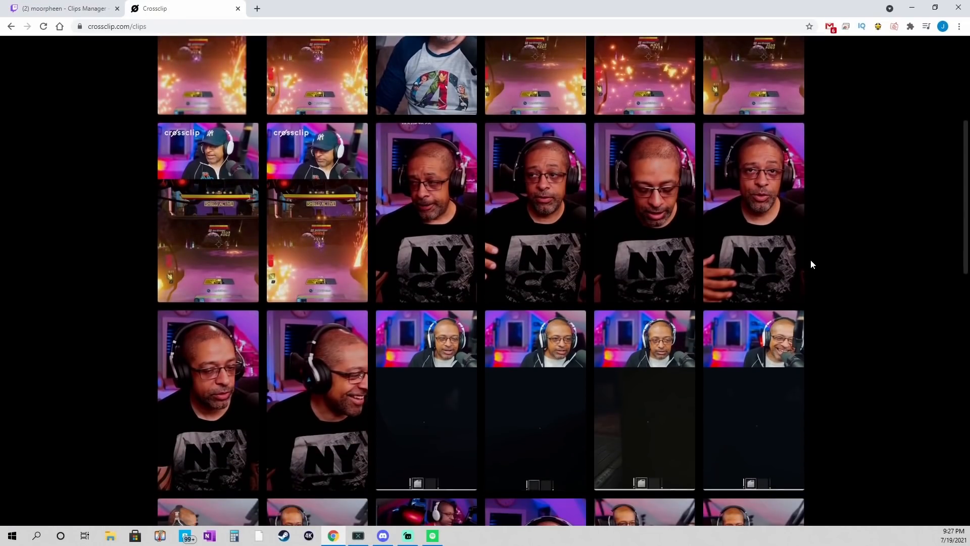
{"action": "scroll", "scroll_direction": "up", "scroll_amount": 3}
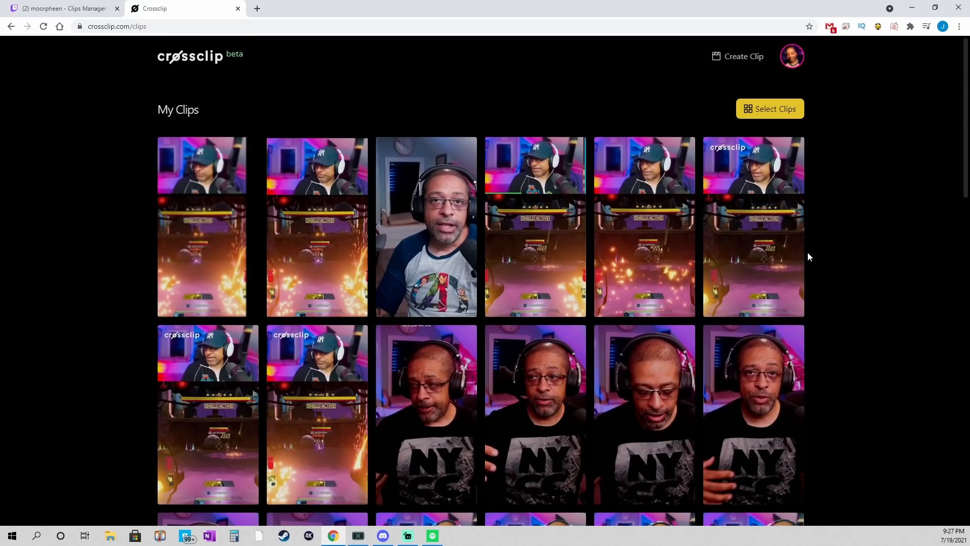
{"action": "scroll", "scroll_direction": "down", "scroll_amount": 3}
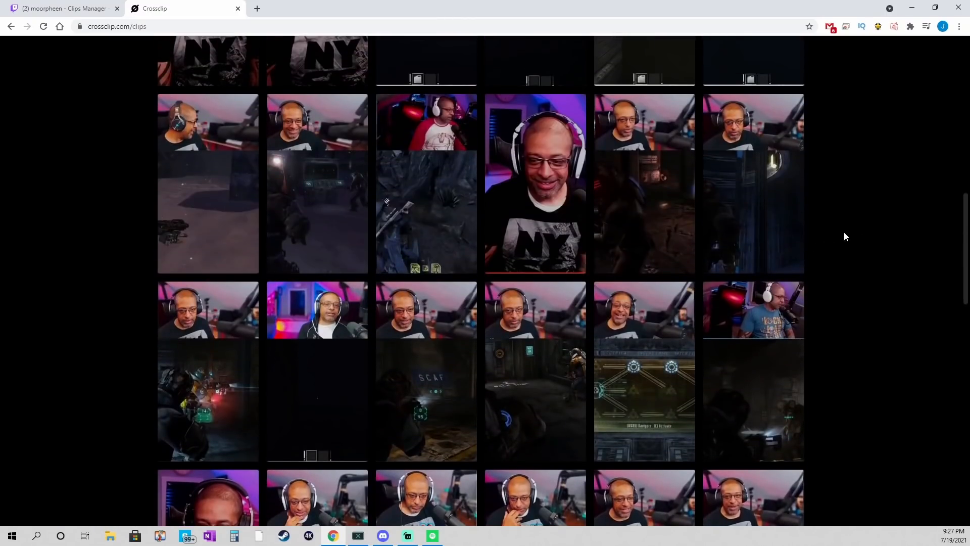
{"action": "scroll", "scroll_direction": "up", "scroll_amount": 3}
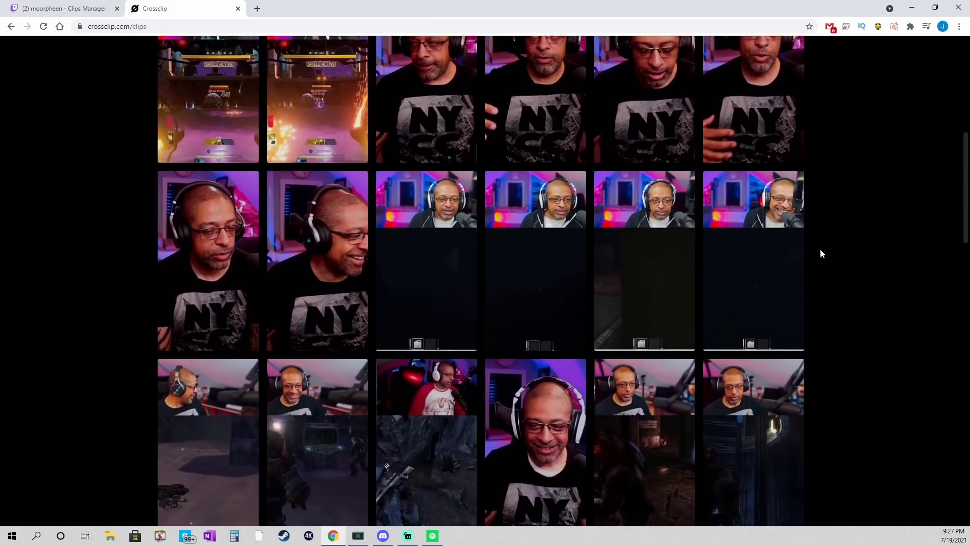
{"action": "scroll", "scroll_direction": "up", "scroll_amount": 3}
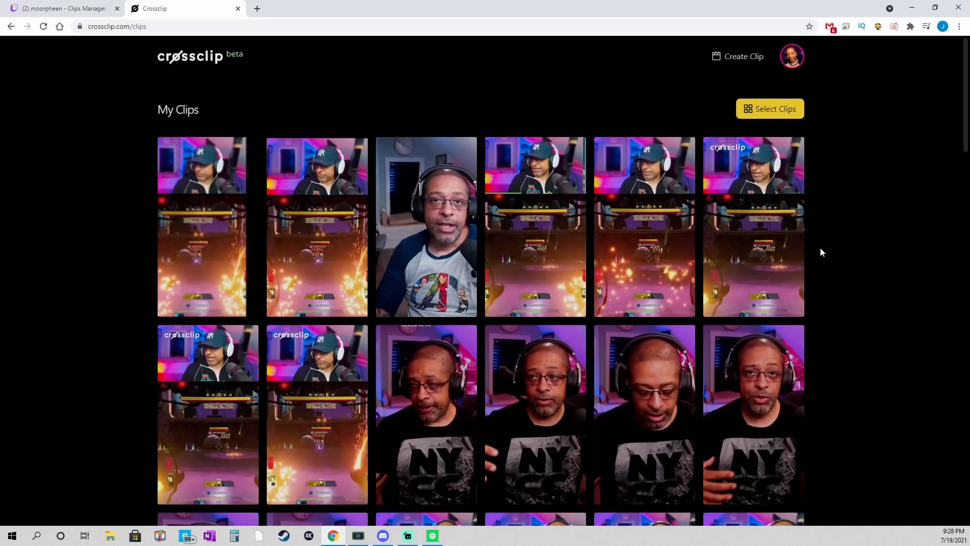
{"action": "scroll", "scroll_direction": "down", "scroll_amount": 3}
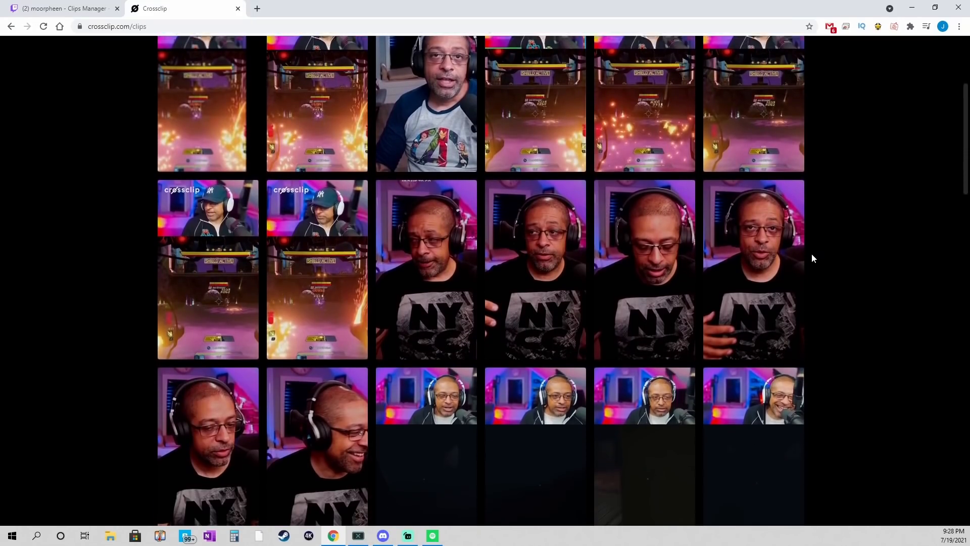
{"action": "scroll", "scroll_direction": "up", "scroll_amount": 3}
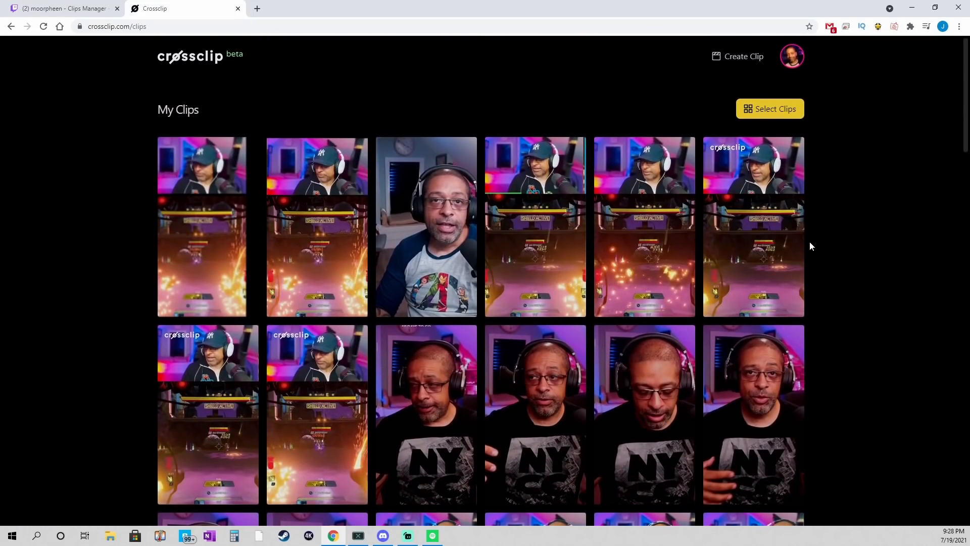